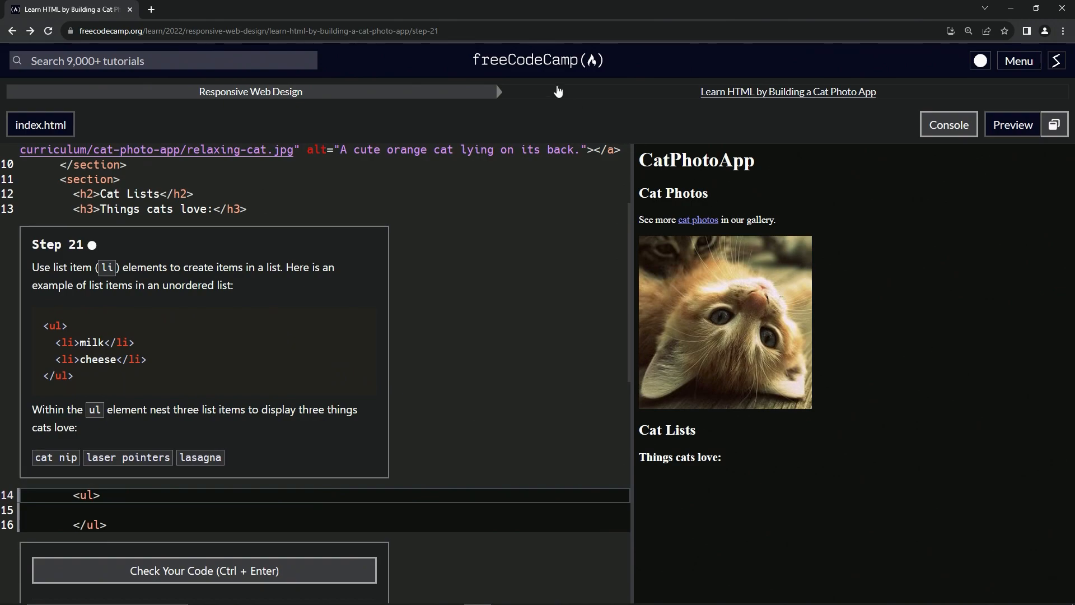
{"action": "mouse_move", "coordinate": [236, 96]}
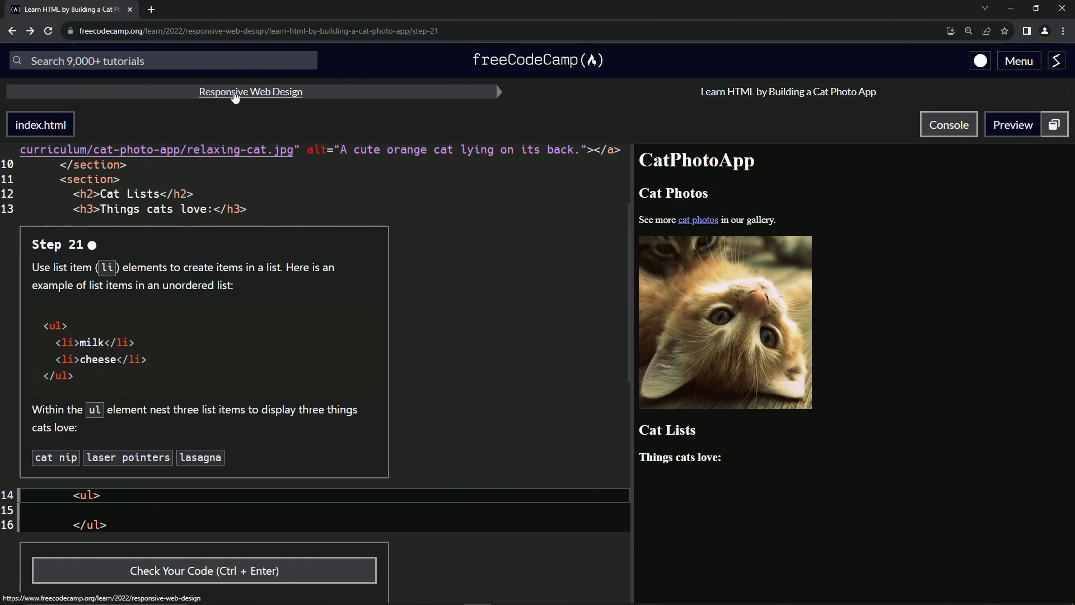
{"action": "mouse_move", "coordinate": [752, 106]}
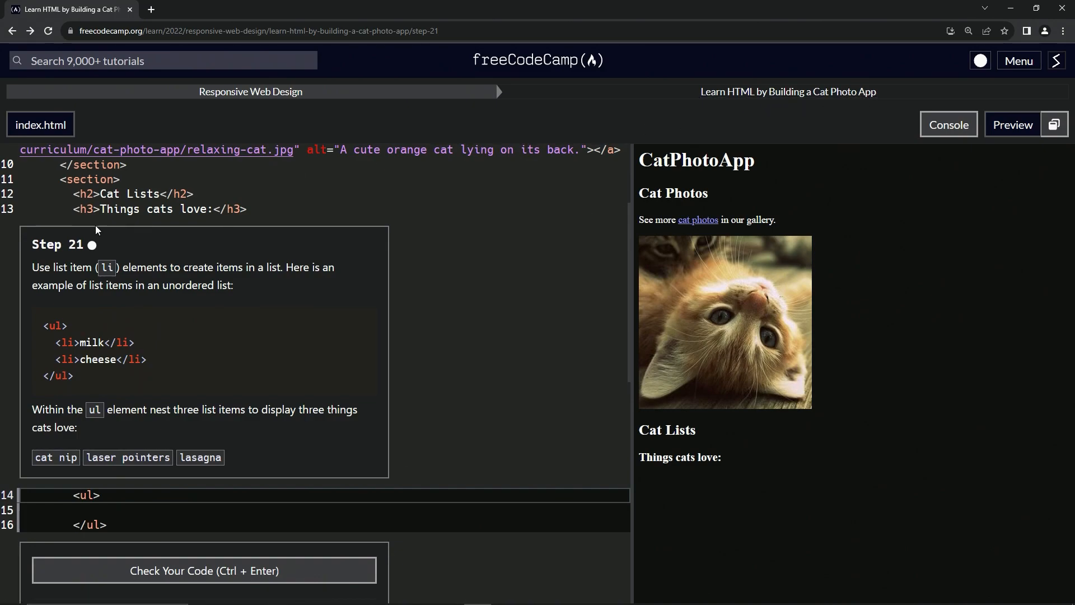
{"action": "mouse_move", "coordinate": [103, 244]}
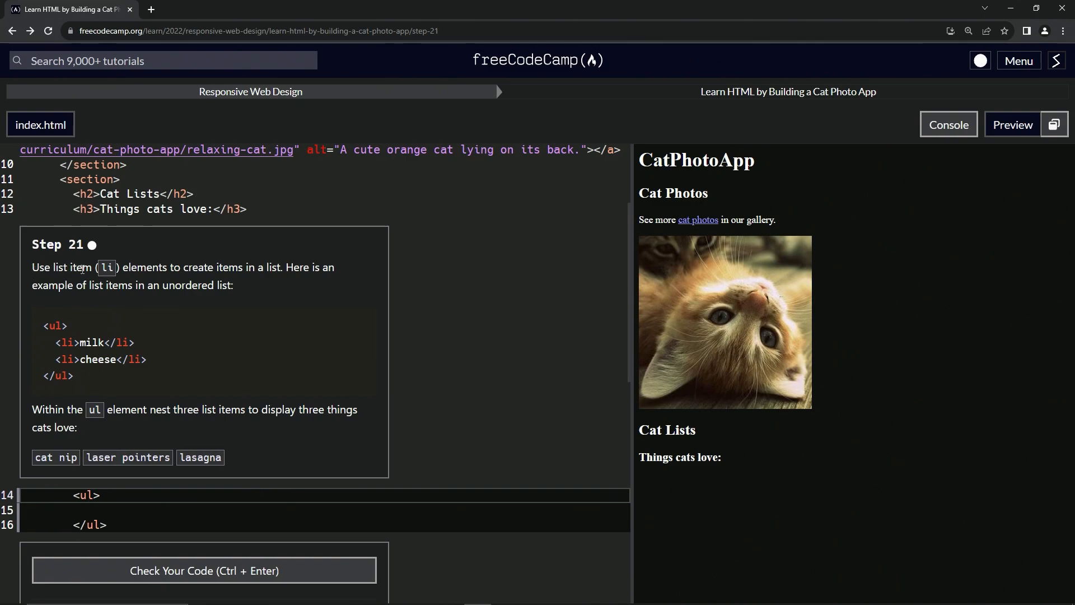
{"action": "mouse_move", "coordinate": [192, 280]}
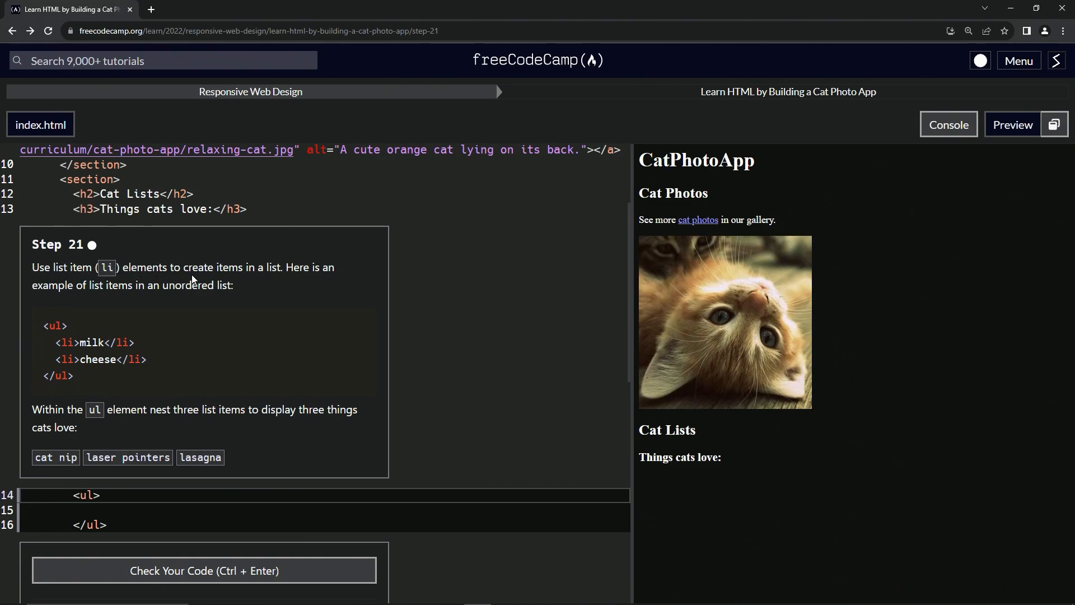
{"action": "mouse_move", "coordinate": [289, 282]}
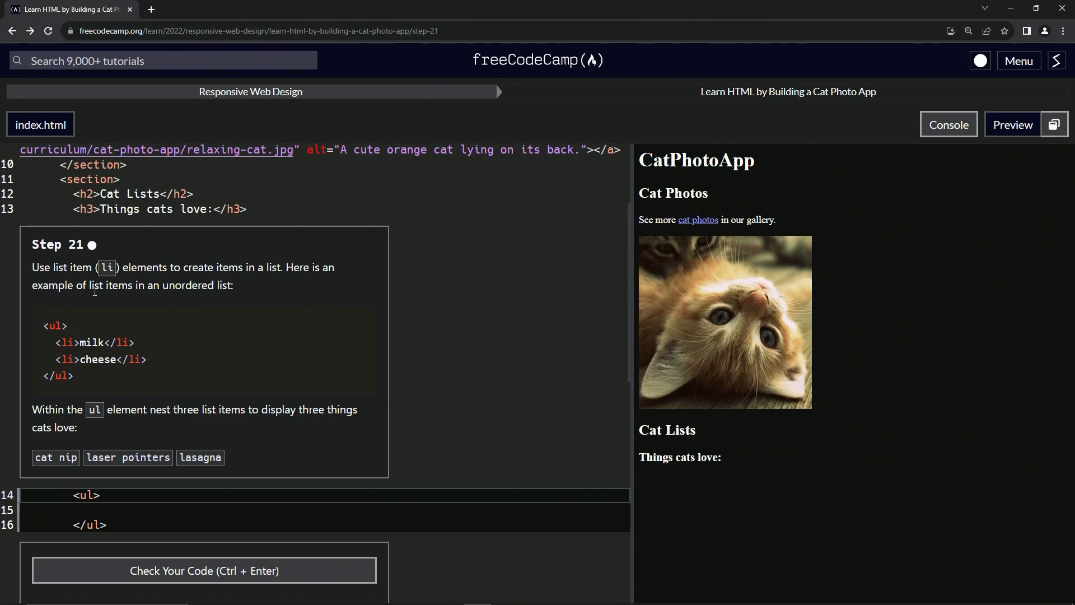
{"action": "mouse_move", "coordinate": [222, 298]}
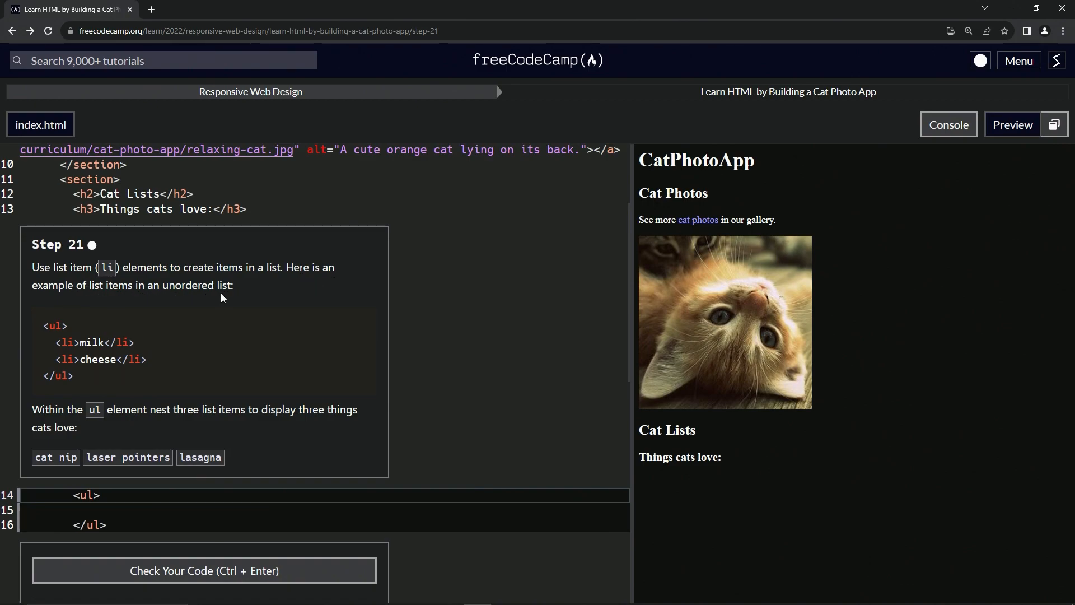
{"action": "mouse_move", "coordinate": [54, 325]}
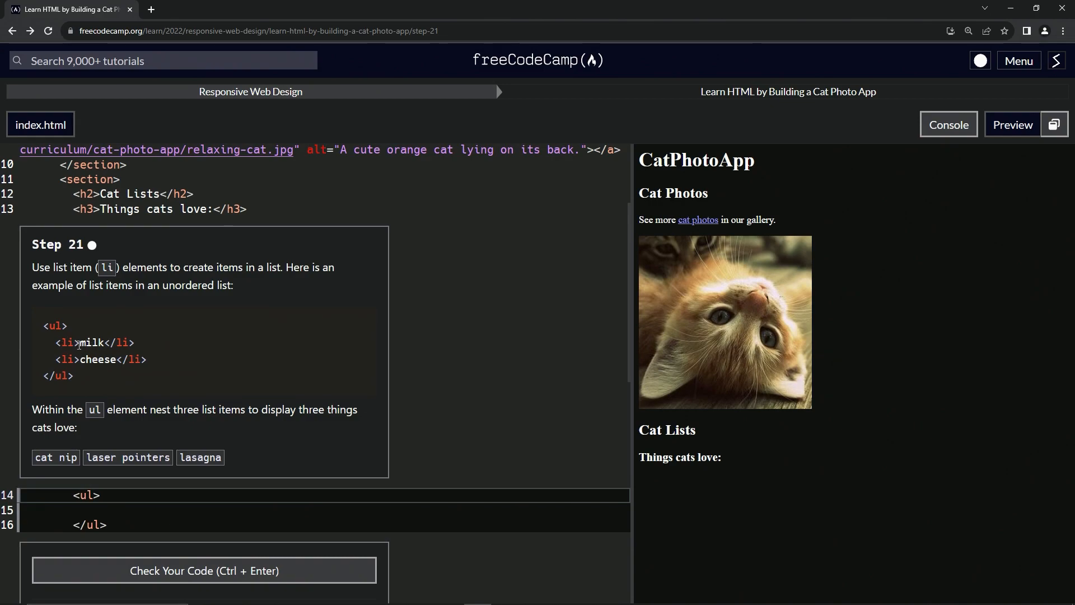
{"action": "mouse_move", "coordinate": [103, 360]}
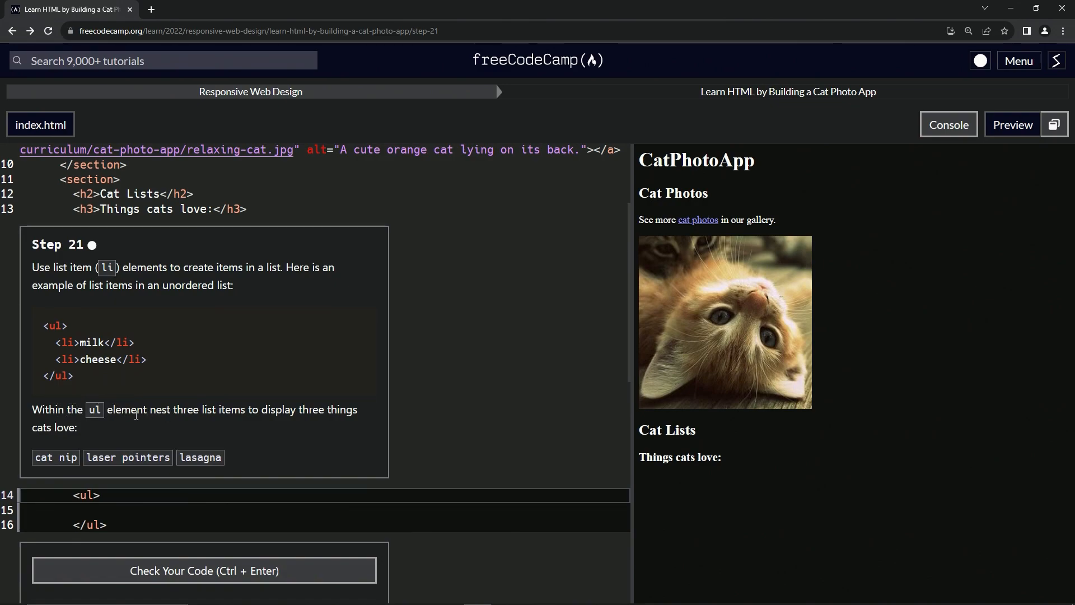
{"action": "mouse_move", "coordinate": [254, 412]}
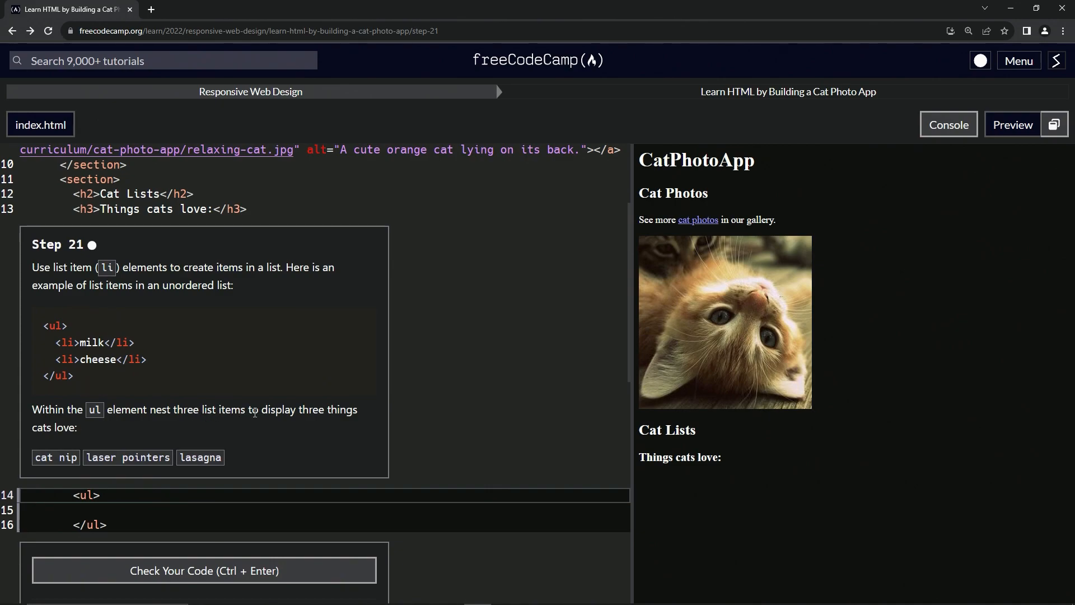
{"action": "mouse_move", "coordinate": [47, 439]}
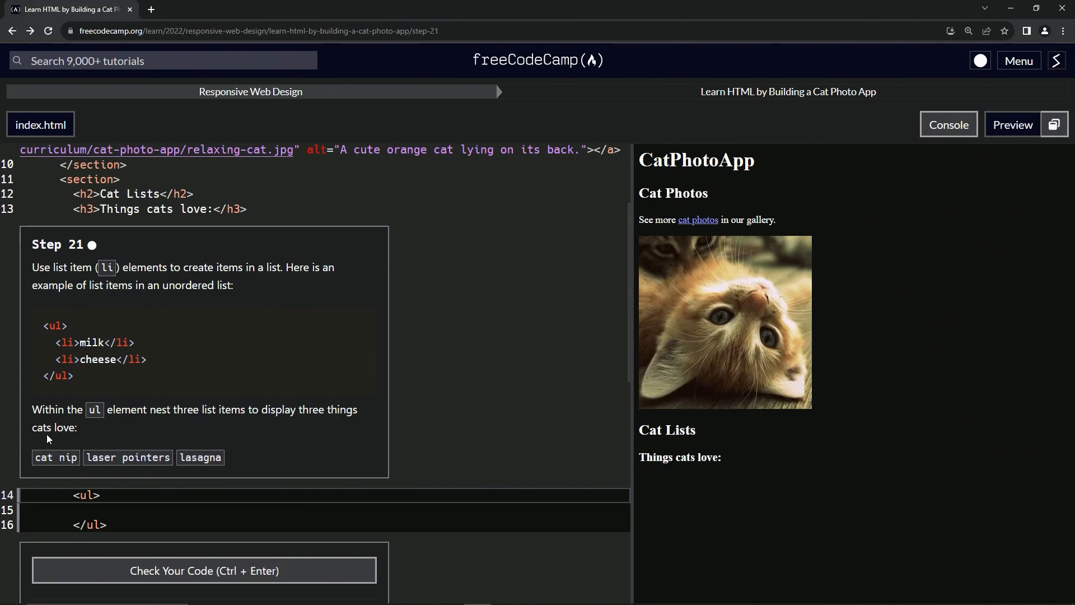
{"action": "mouse_move", "coordinate": [161, 444]}
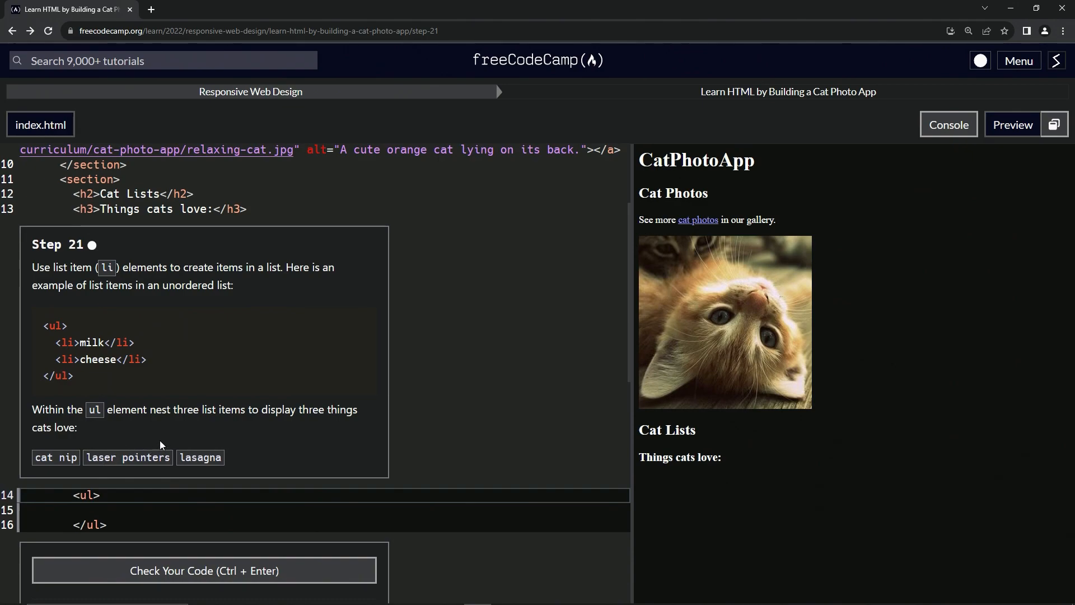
{"action": "mouse_move", "coordinate": [201, 461]}
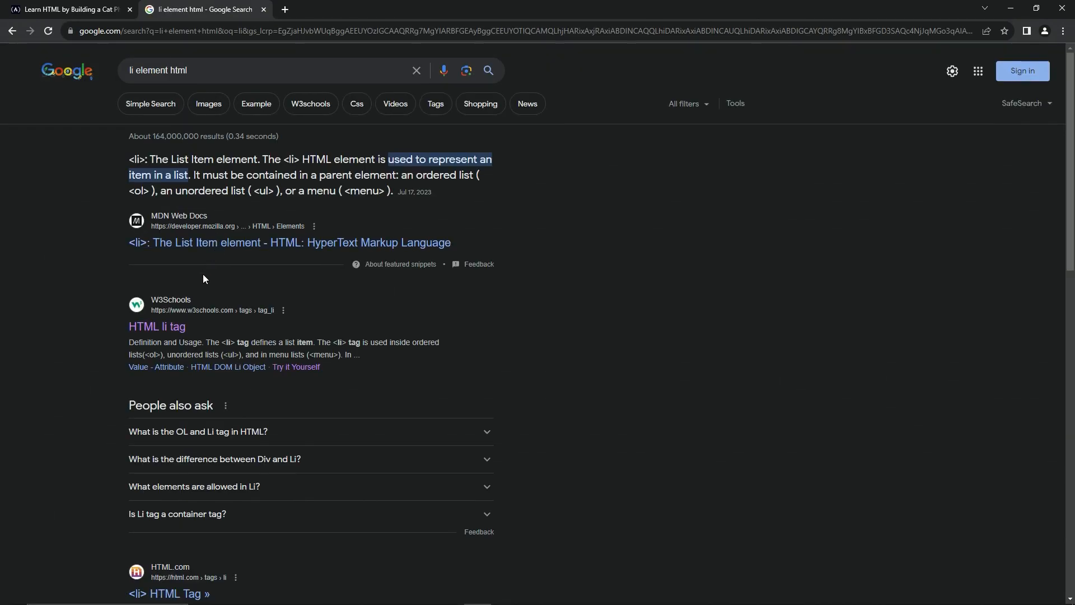
- Open the W3Schools 'HTML li tag' reference page from the Google results
{"action": "left_click", "coordinate": [157, 327]}
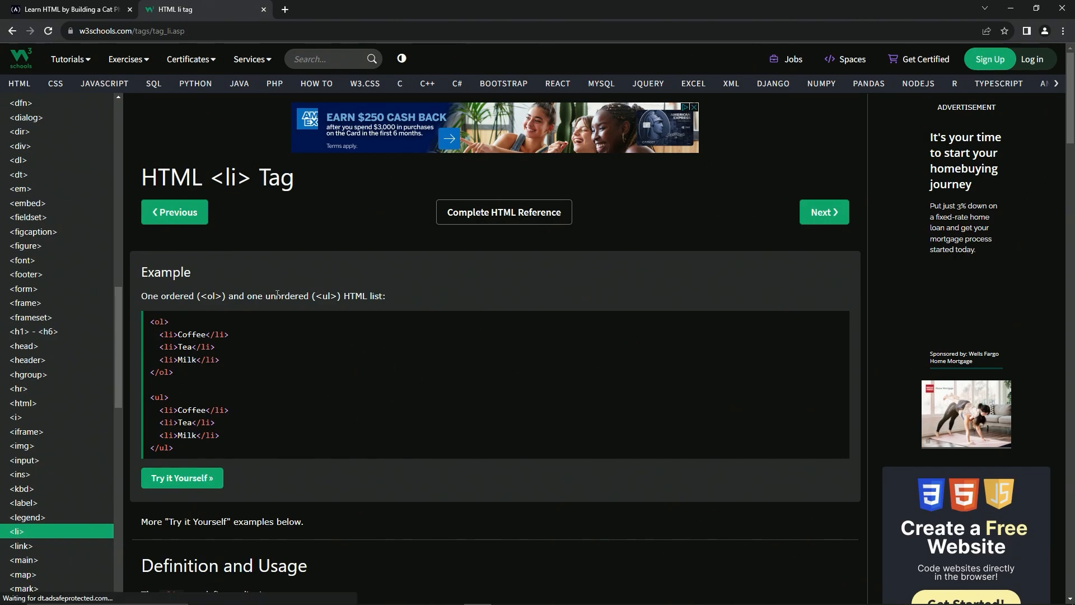
{"action": "mouse_move", "coordinate": [195, 481]}
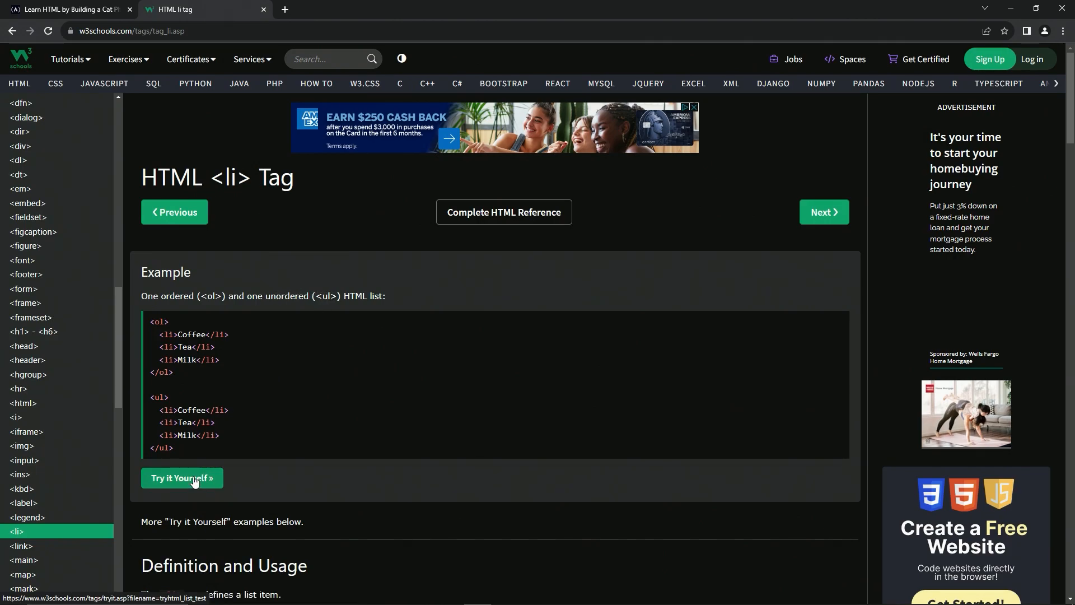
- View the Coffee, Tea, Milk lists rendered in the Tryit Editor, then return to the li tag page
{"action": "left_click", "coordinate": [181, 477]}
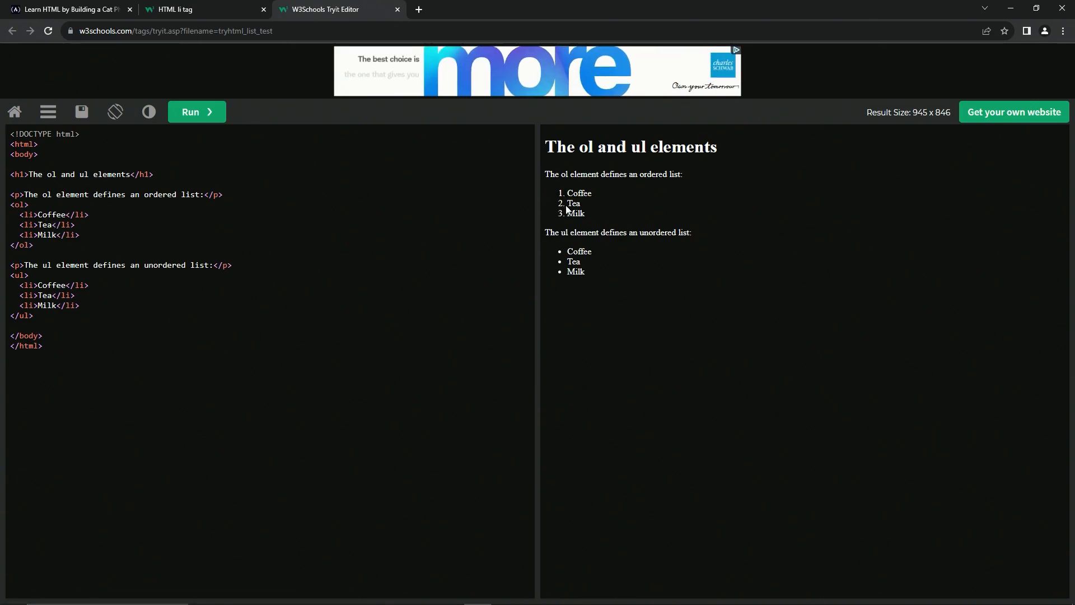
{"action": "mouse_move", "coordinate": [130, 312]}
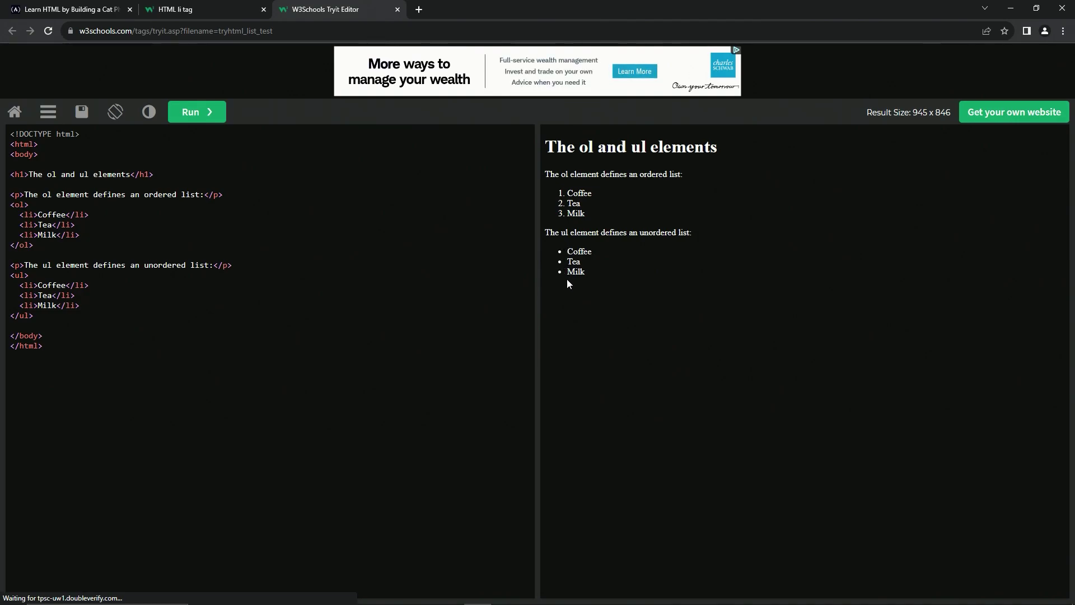
{"action": "left_click", "coordinate": [184, 9]}
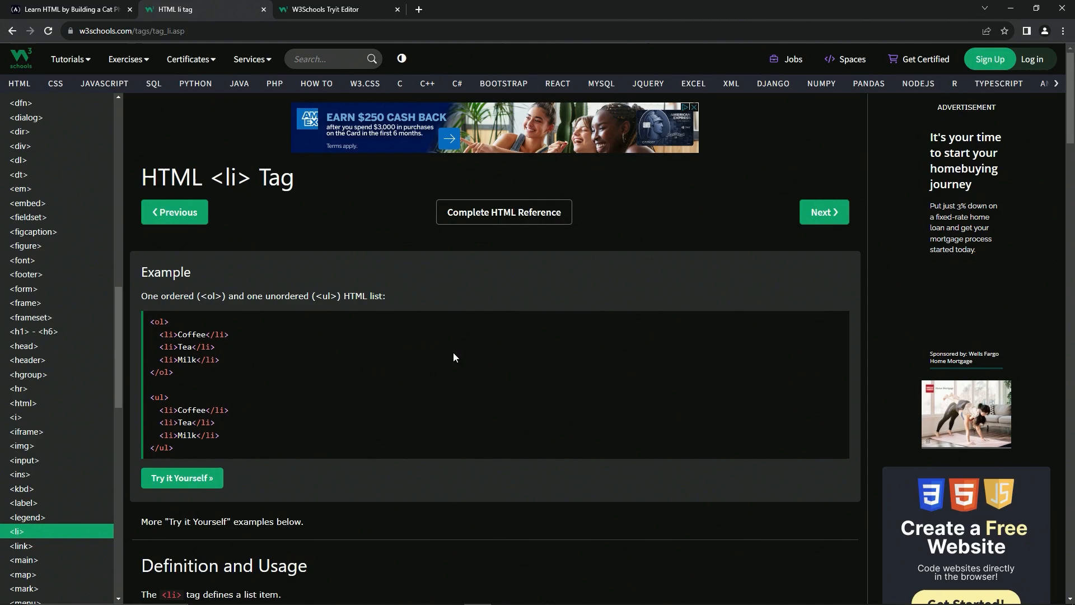
- Scroll through the li tag definition, attributes and styled and nested list examples
{"action": "scroll", "scroll_direction": "down", "scroll_amount": 3}
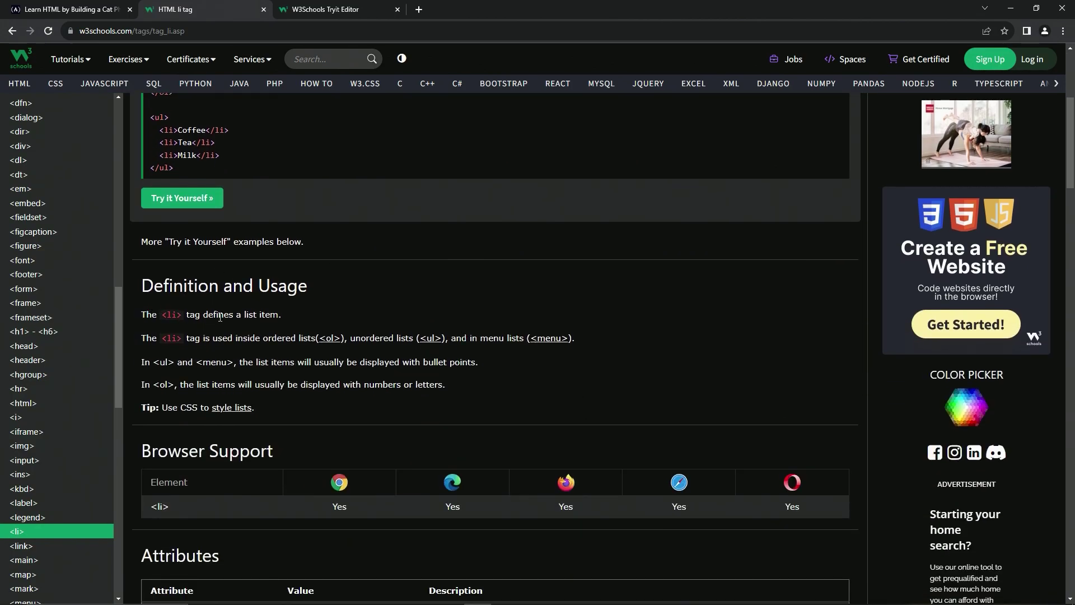
{"action": "mouse_move", "coordinate": [171, 347]}
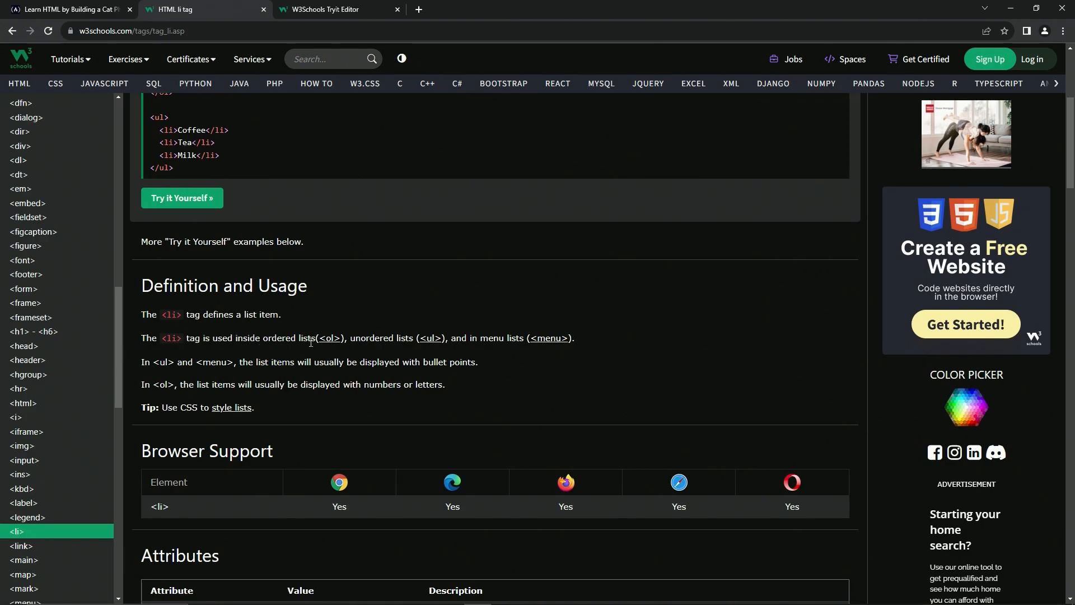
{"action": "mouse_move", "coordinate": [320, 339]}
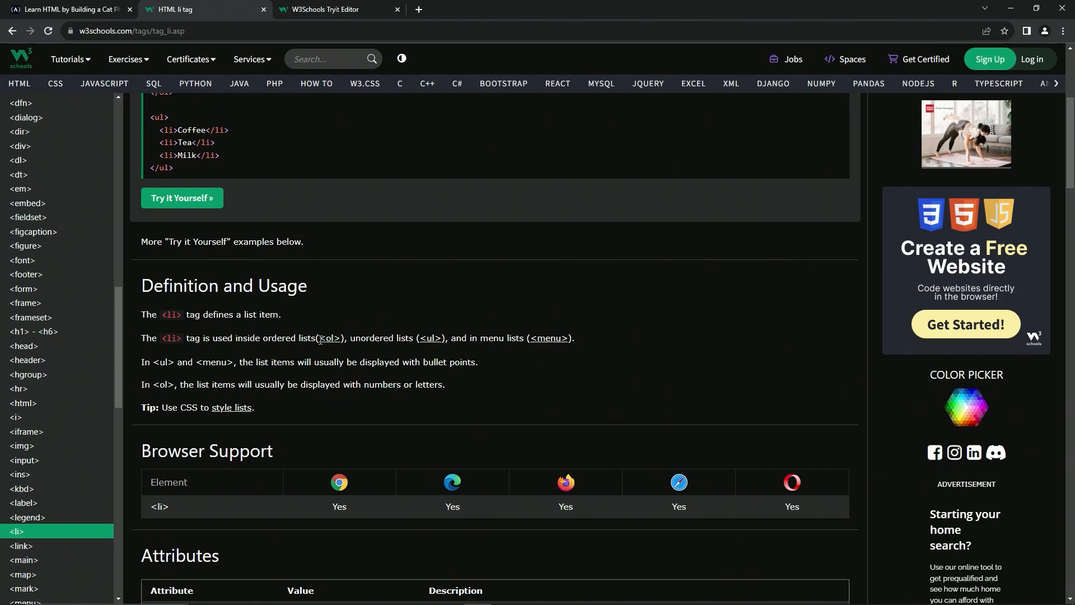
{"action": "mouse_move", "coordinate": [483, 334]}
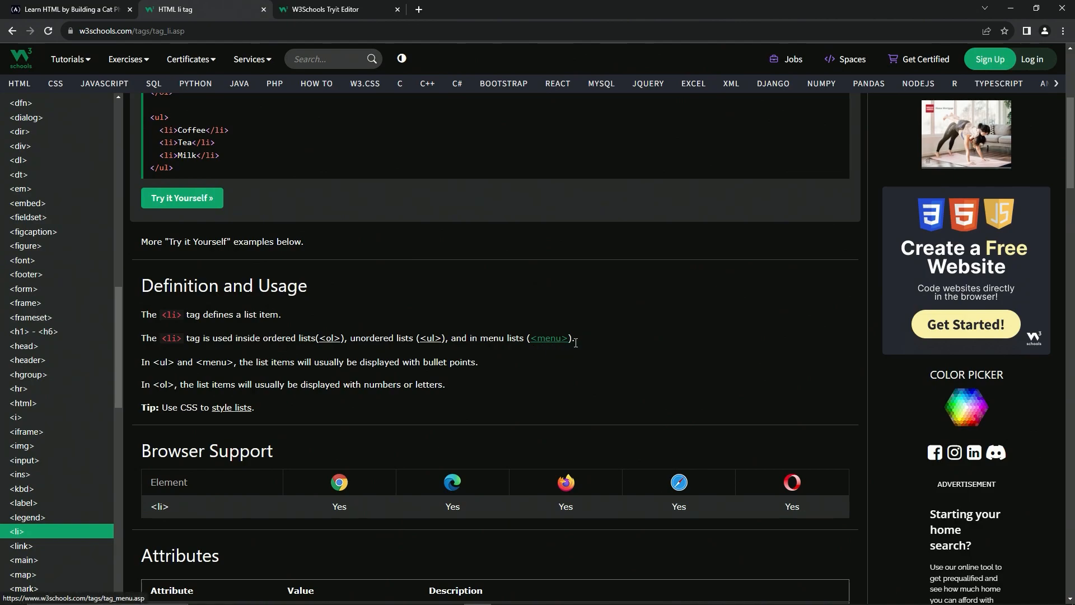
{"action": "mouse_move", "coordinate": [547, 345]}
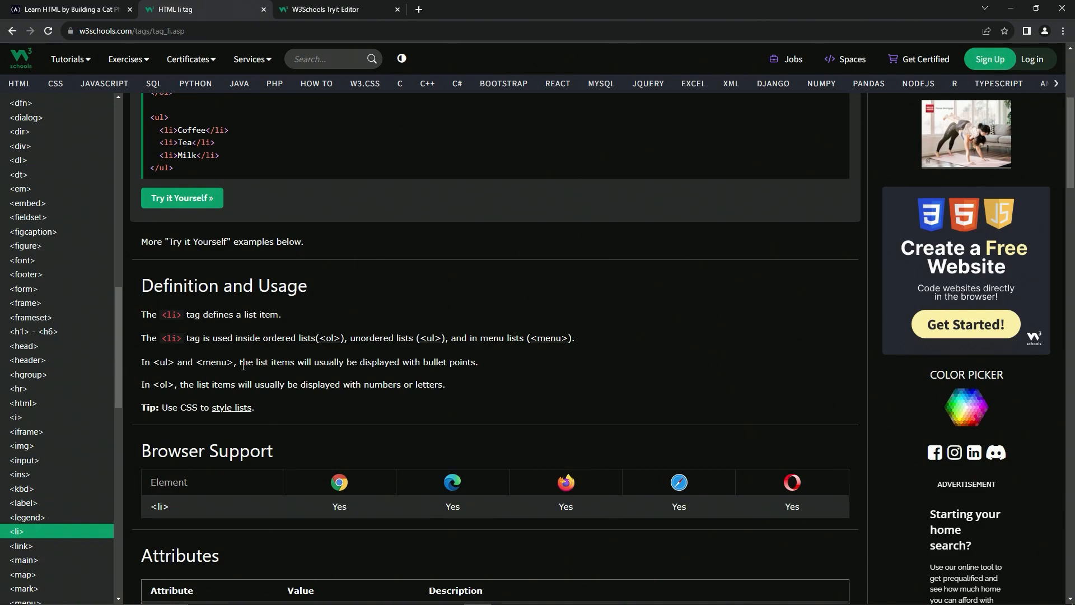
{"action": "mouse_move", "coordinate": [354, 366]}
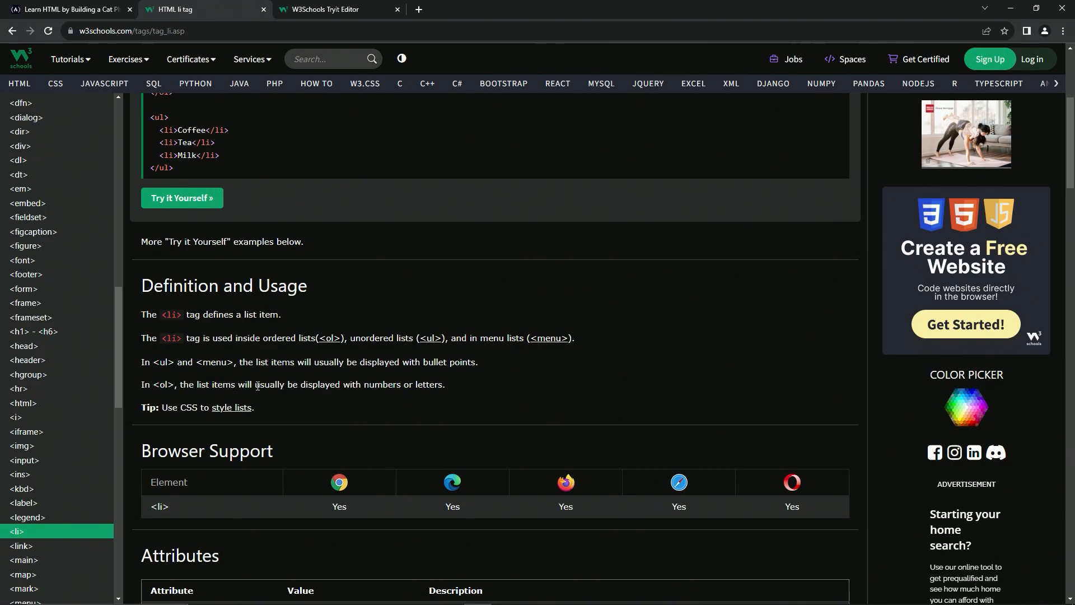
{"action": "mouse_move", "coordinate": [437, 388]}
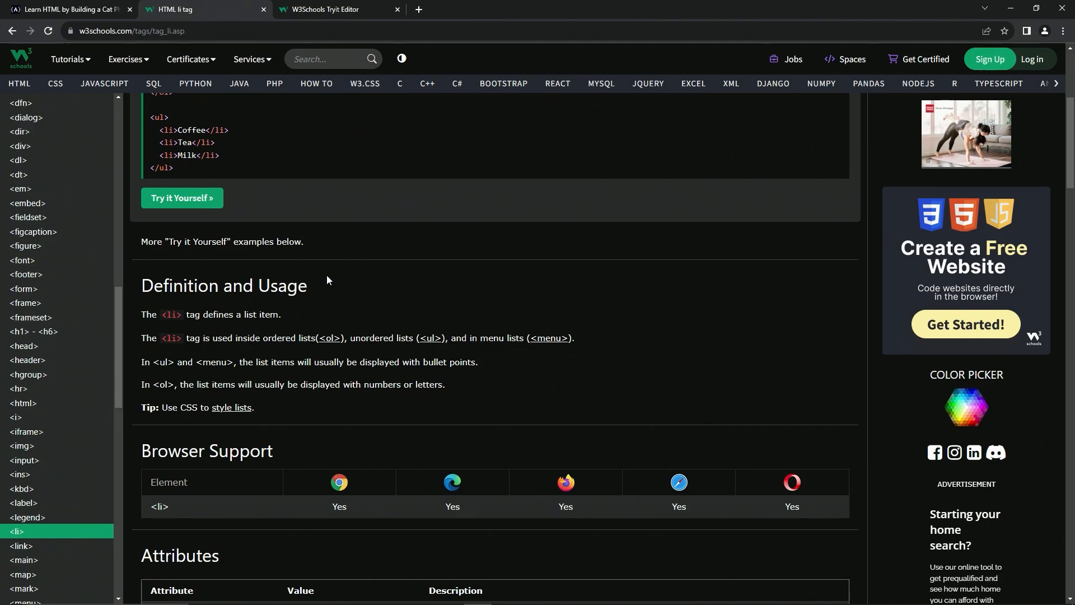
{"action": "scroll", "scroll_direction": "down", "scroll_amount": 3}
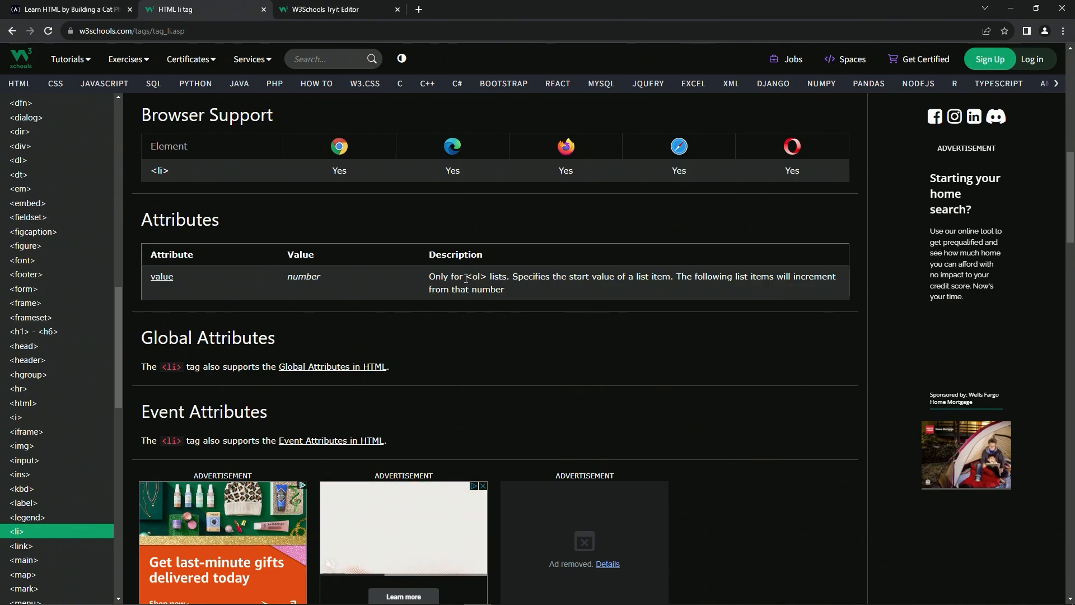
{"action": "scroll", "scroll_direction": "down", "scroll_amount": 3}
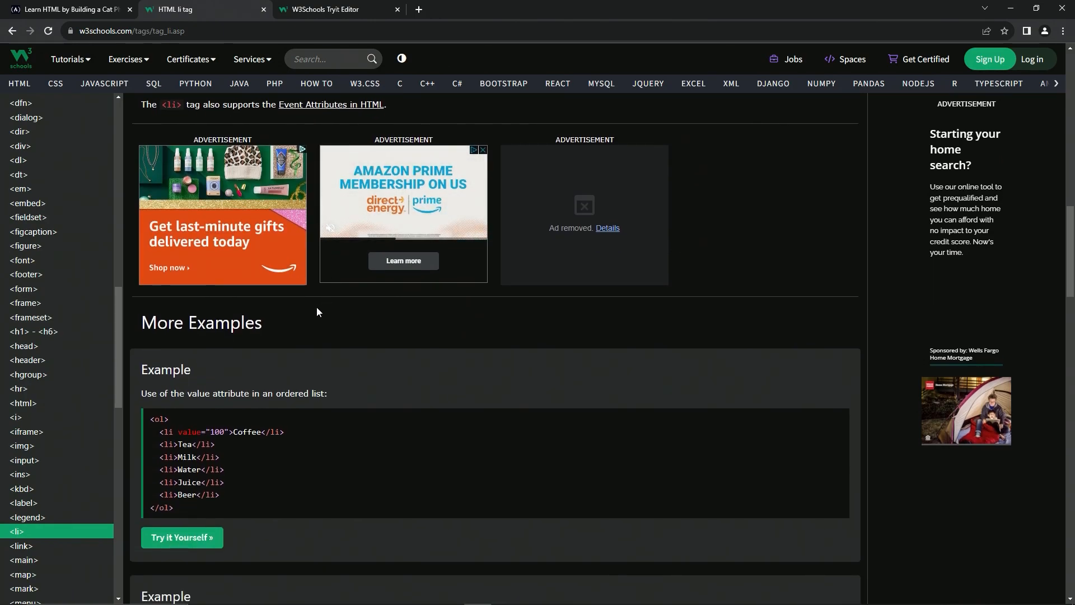
{"action": "scroll", "scroll_direction": "down", "scroll_amount": 3}
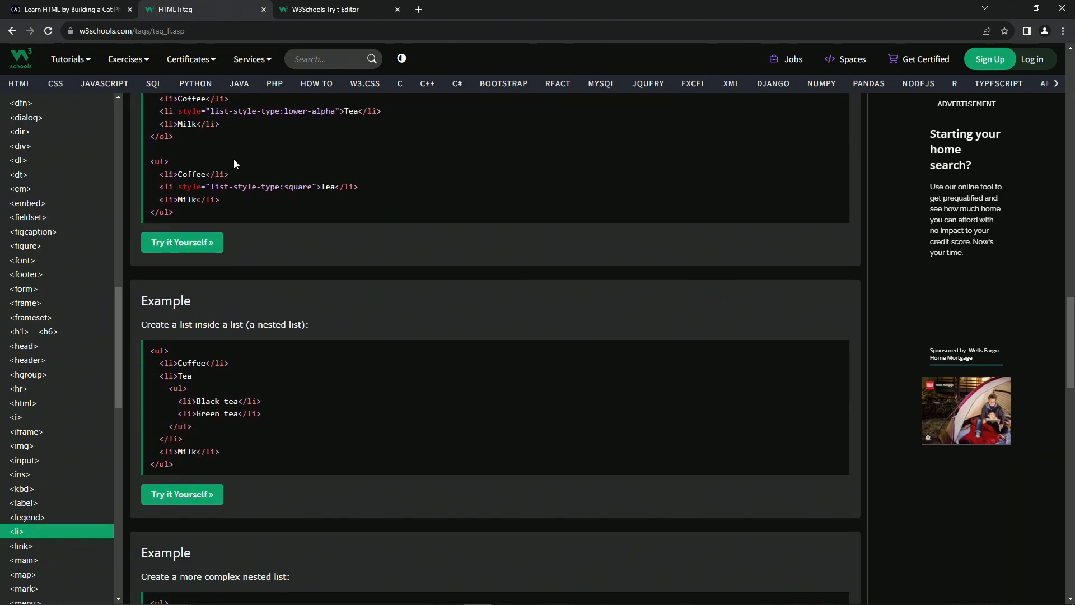
- Back in the lesson, add three empty <li></li> pairs inside the ul
{"action": "left_click", "coordinate": [73, 9]}
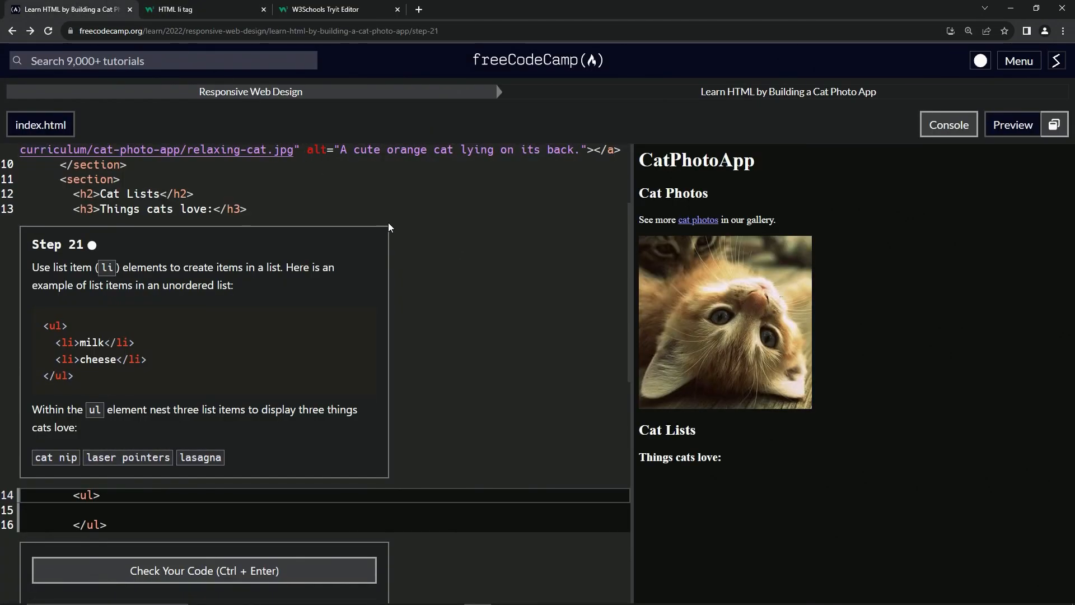
{"action": "mouse_move", "coordinate": [271, 439]}
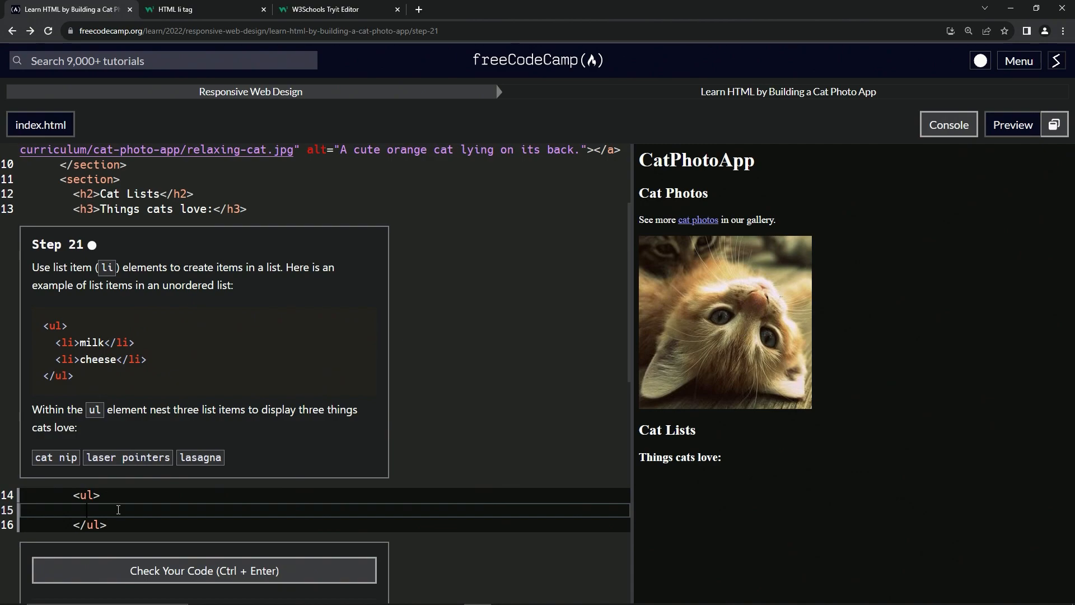
{"action": "type", "text": "<"}
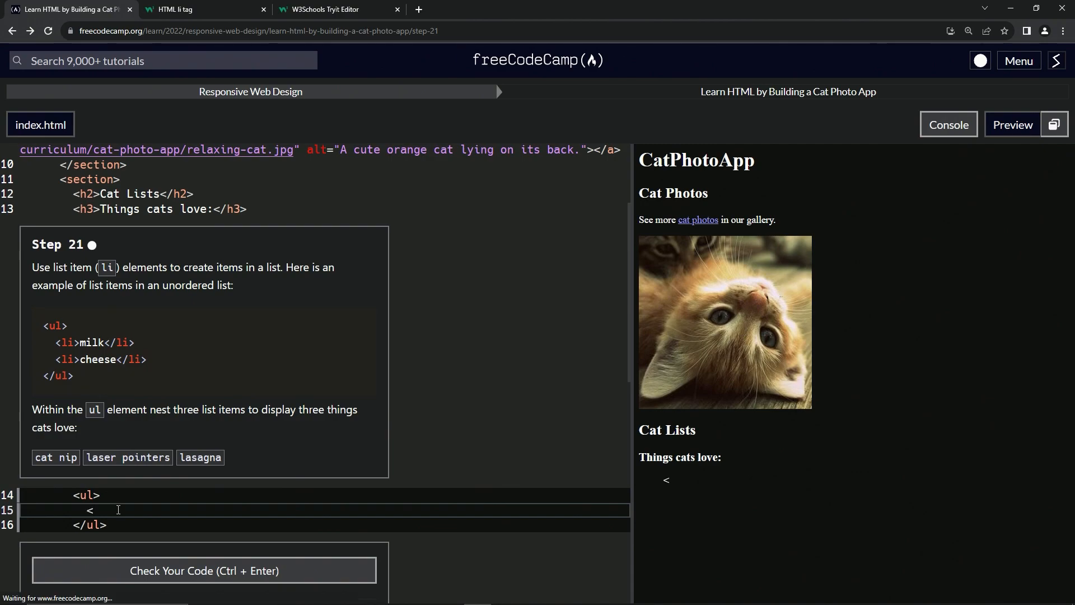
{"action": "type", "text": "li></li>"}
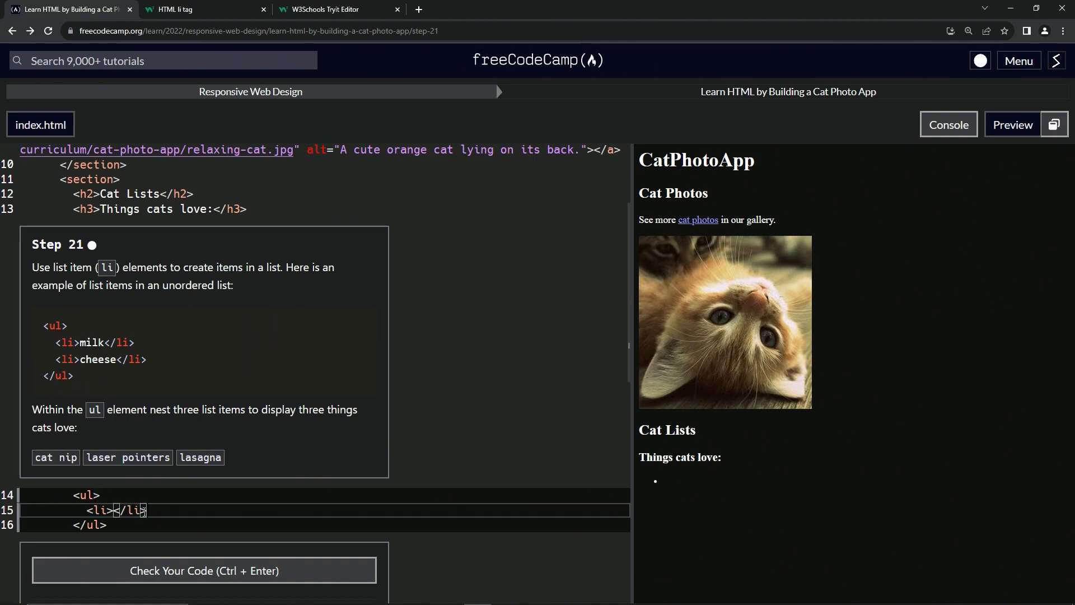
{"action": "type", "text": "<li></li>"}
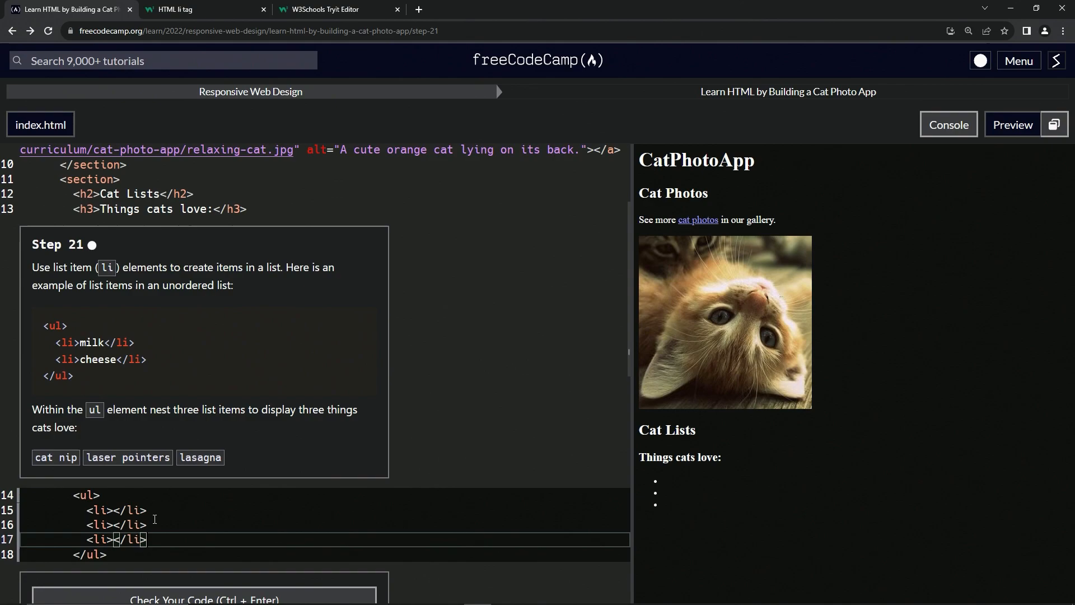
{"action": "mouse_move", "coordinate": [547, 513]}
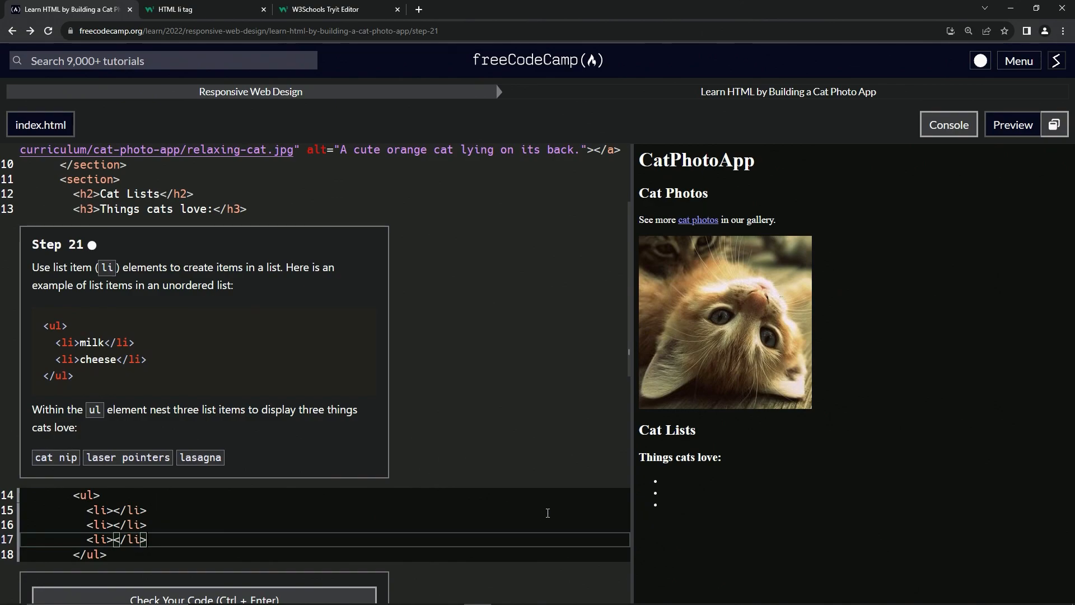
{"action": "mouse_move", "coordinate": [67, 339]}
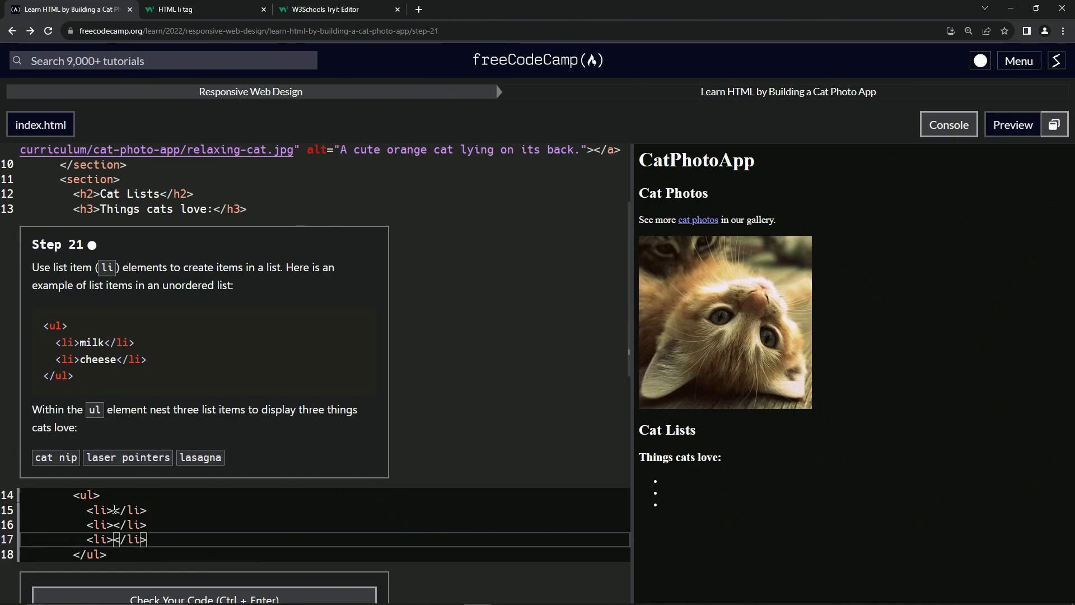
- Fill the three list items with cat nip, laser pointers and lasagna
{"action": "type", "text": "cat nip"}
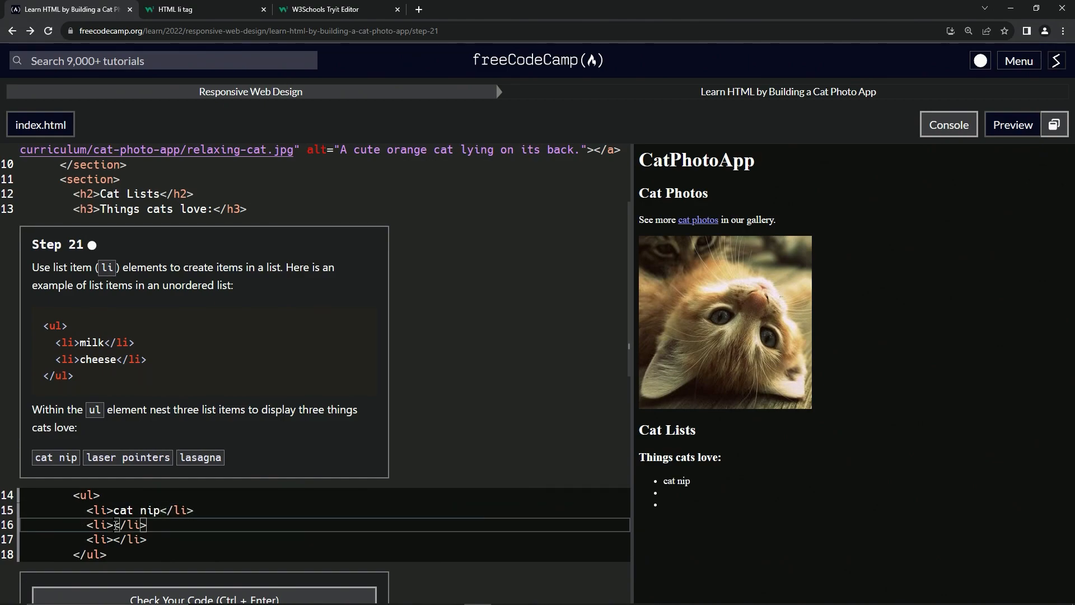
{"action": "type", "text": "laser"}
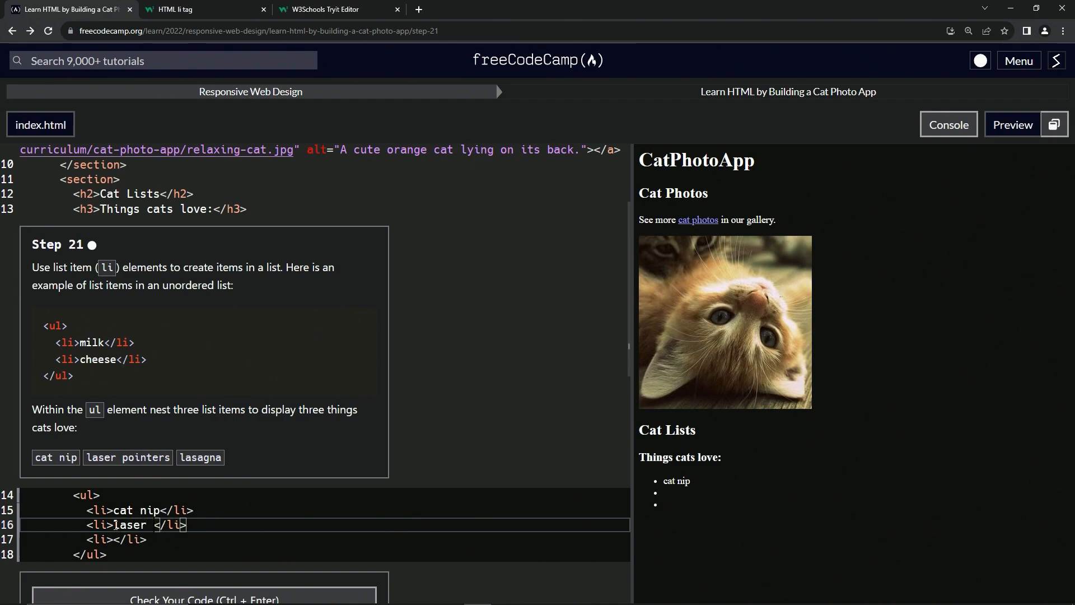
{"action": "type", "text": "pointers"}
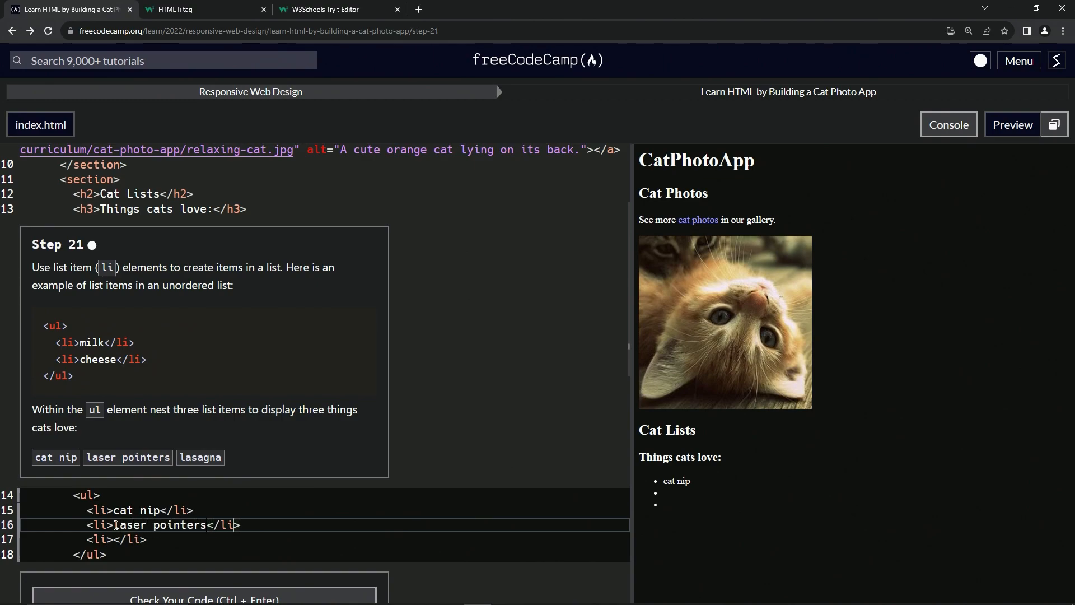
{"action": "left_click", "coordinate": [114, 539]}
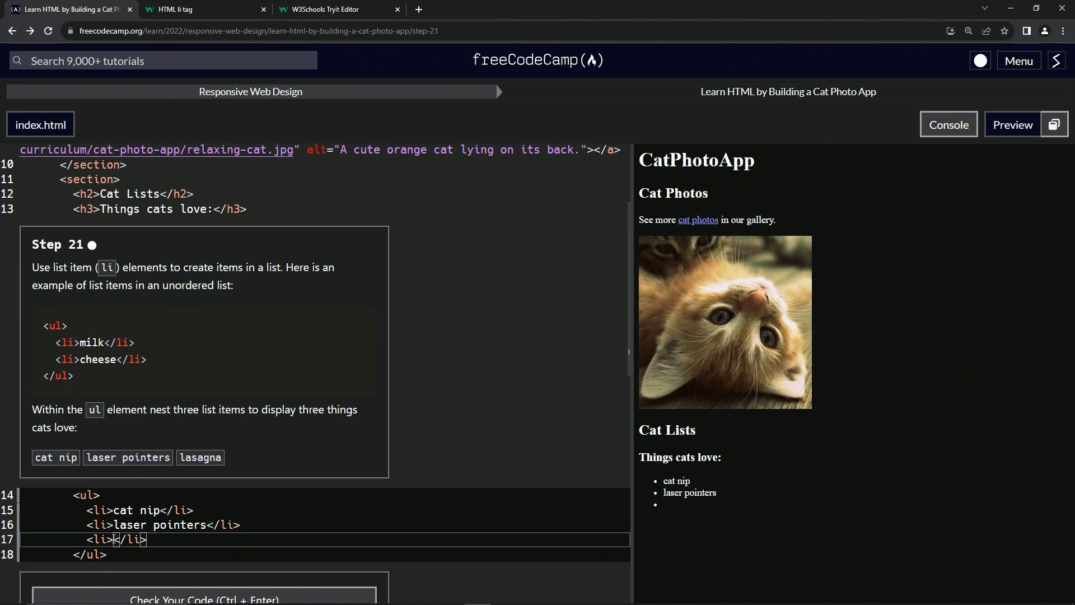
{"action": "type", "text": "las"}
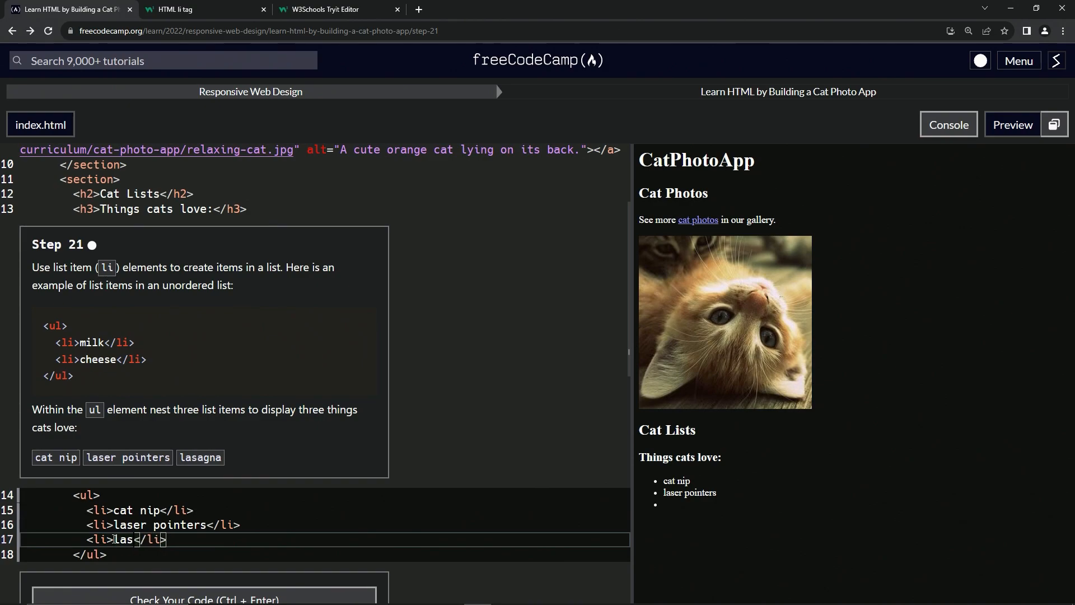
{"action": "type", "text": "agna"}
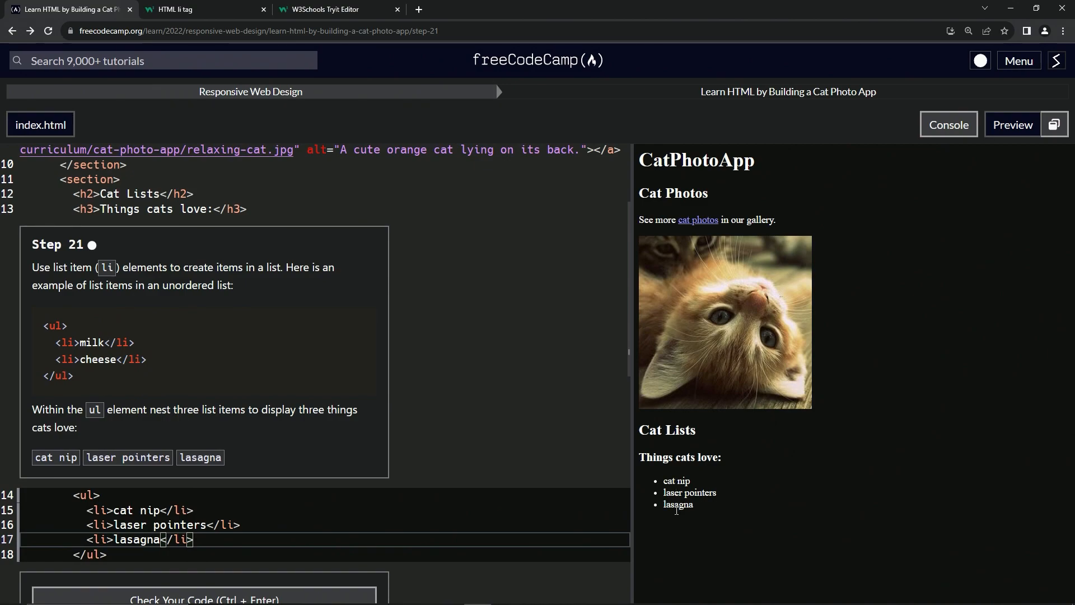
- Check the code, pass Step 21 and submit to advance to Step 22
{"action": "left_click", "coordinate": [204, 598]}
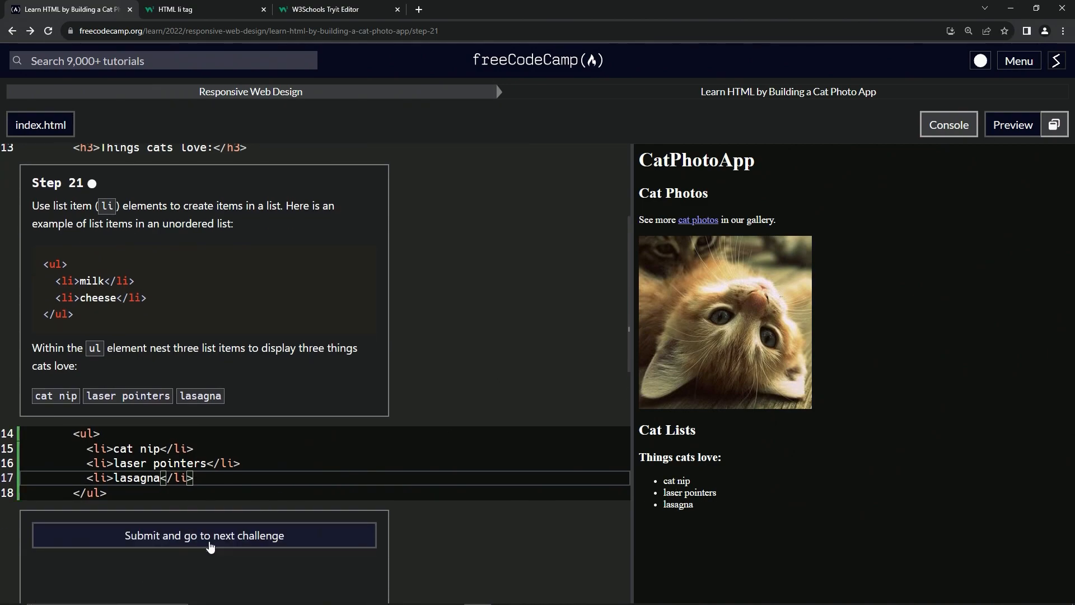
{"action": "left_click", "coordinate": [204, 535]}
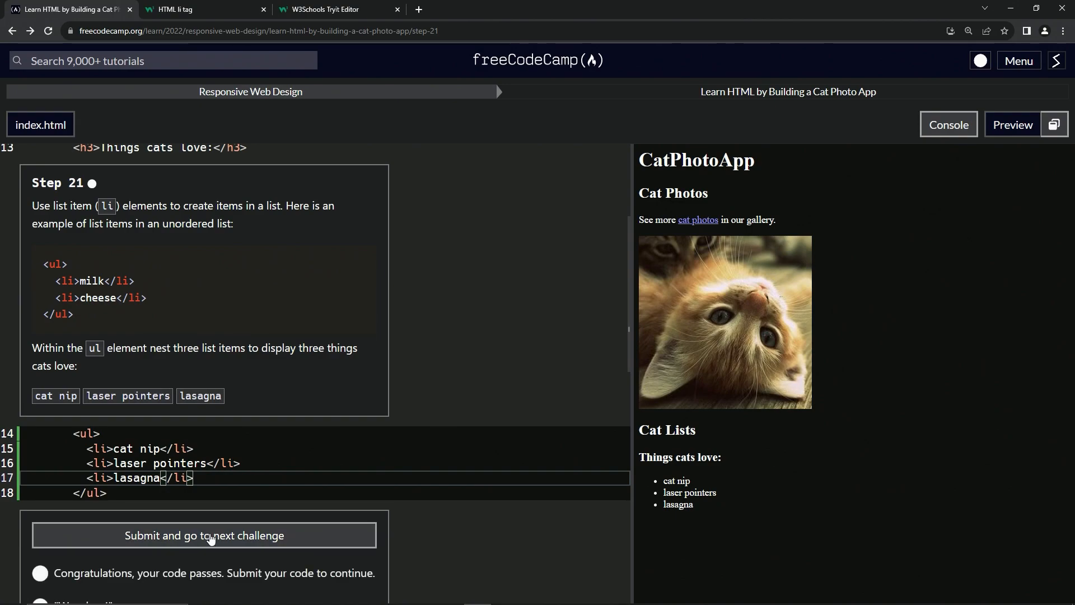
{"action": "left_click", "coordinate": [204, 535]}
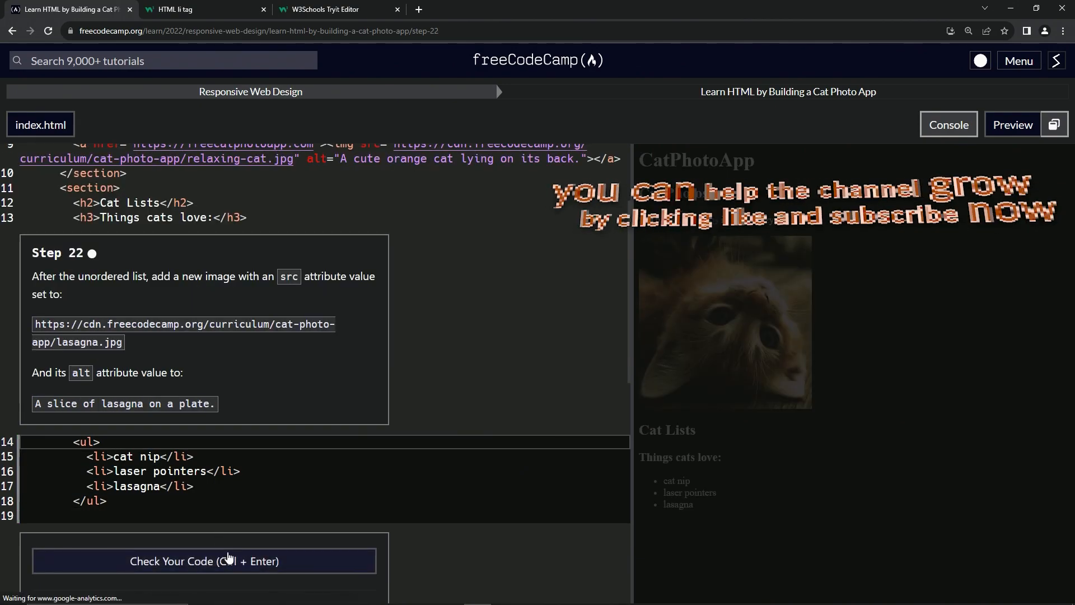
{"action": "mouse_move", "coordinate": [17, 266]}
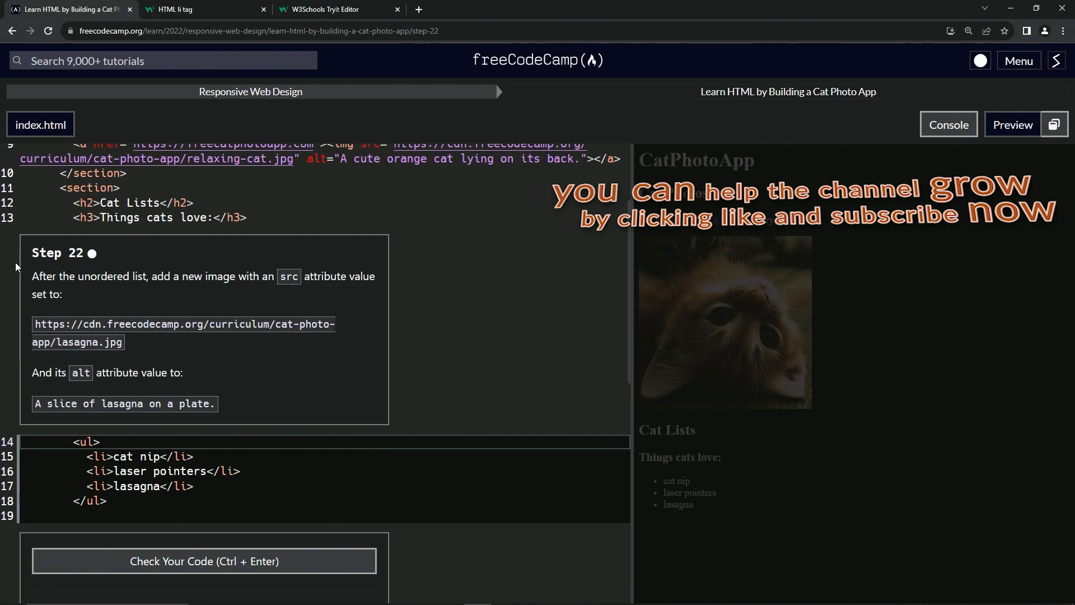
{"action": "mouse_move", "coordinate": [71, 266]}
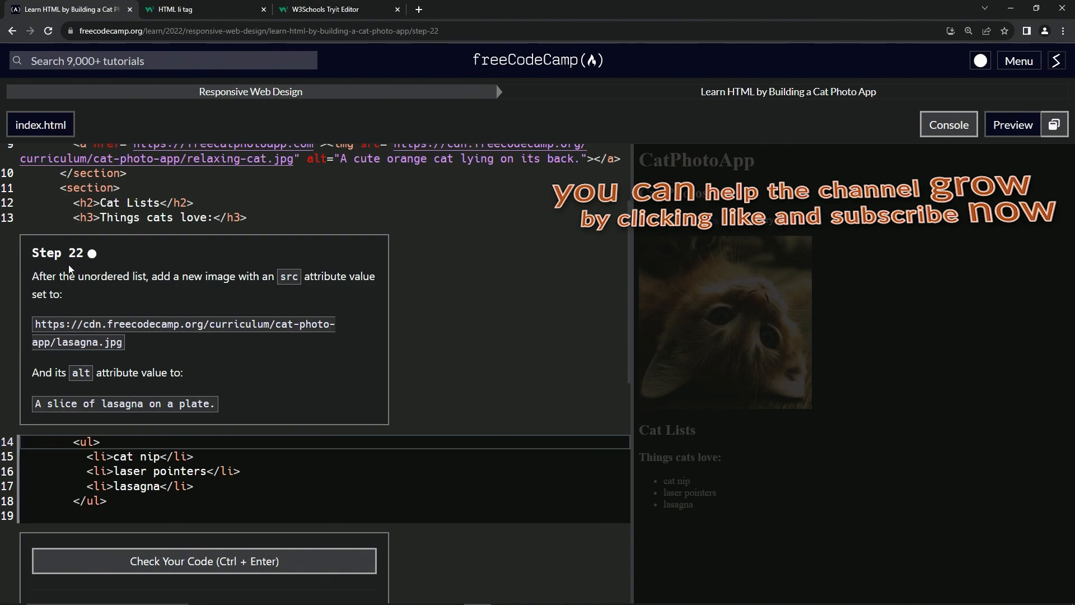